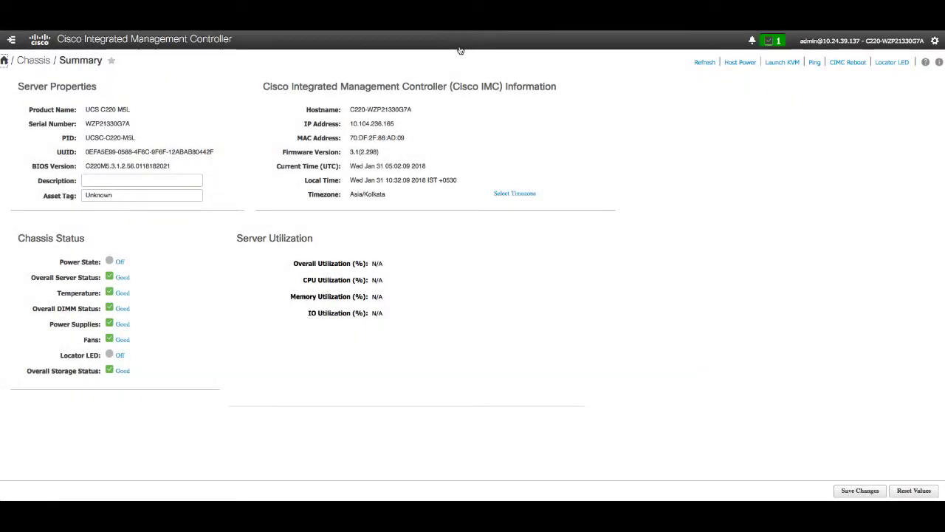
pyautogui.moveTo(394, 52)
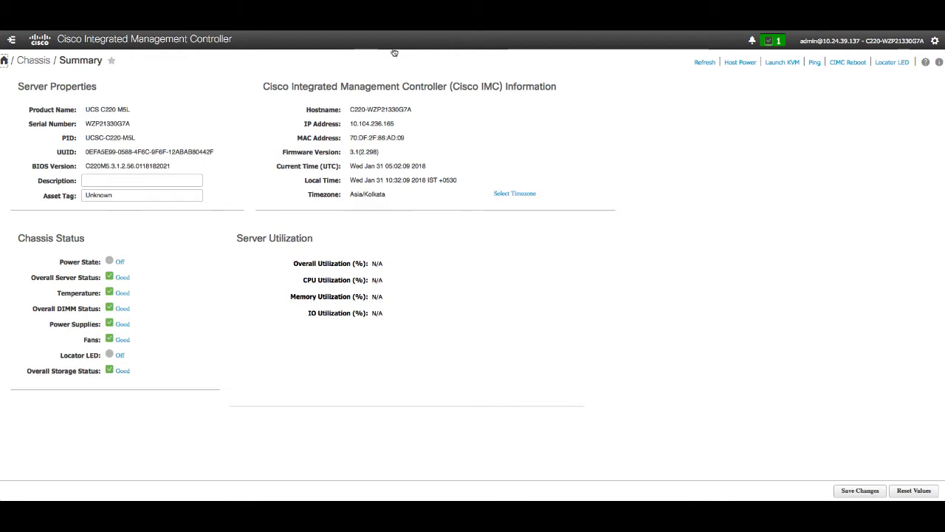
pyautogui.moveTo(8, 38)
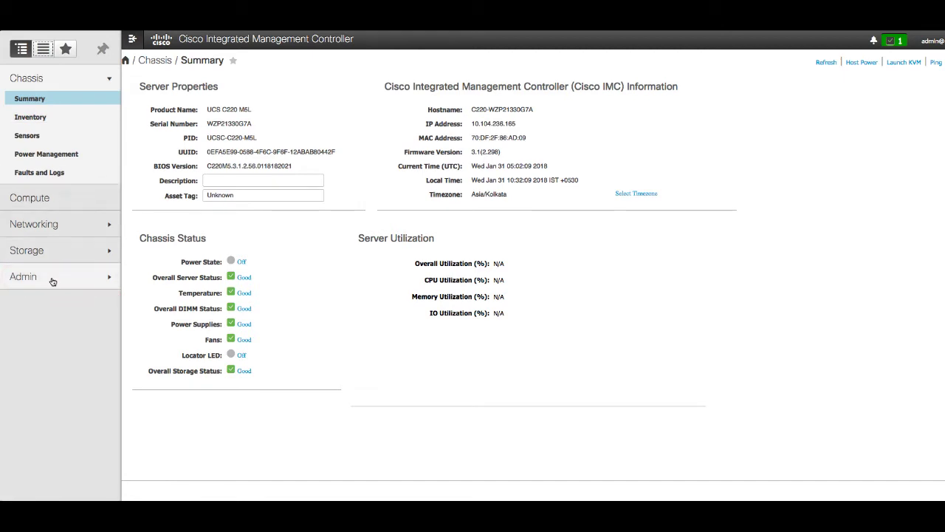
# - Expand Admin in the navigation pane and go to the Utilities page
pyautogui.click(22, 276)
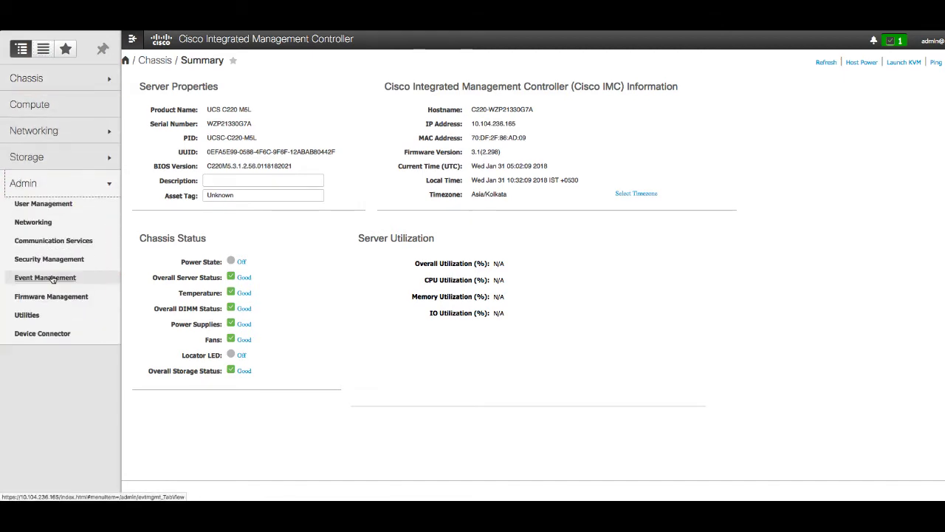
pyautogui.click(27, 314)
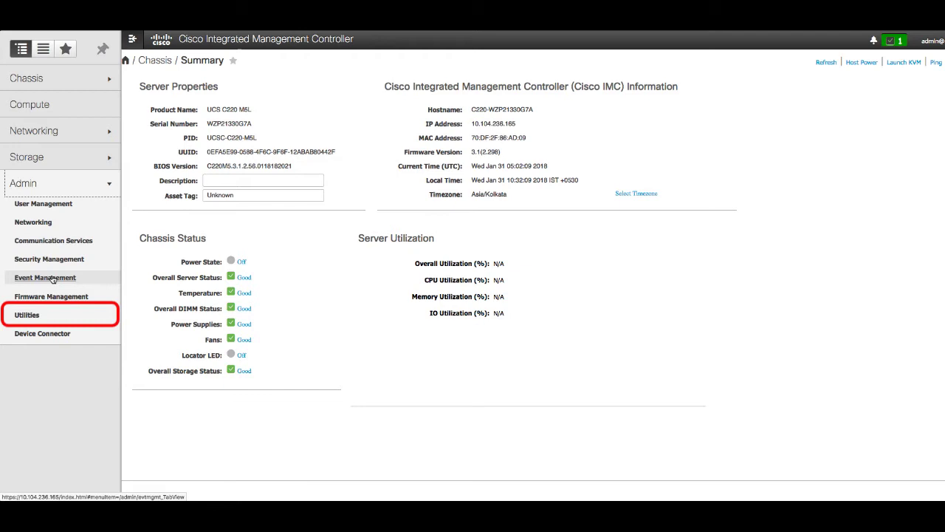
pyautogui.click(26, 315)
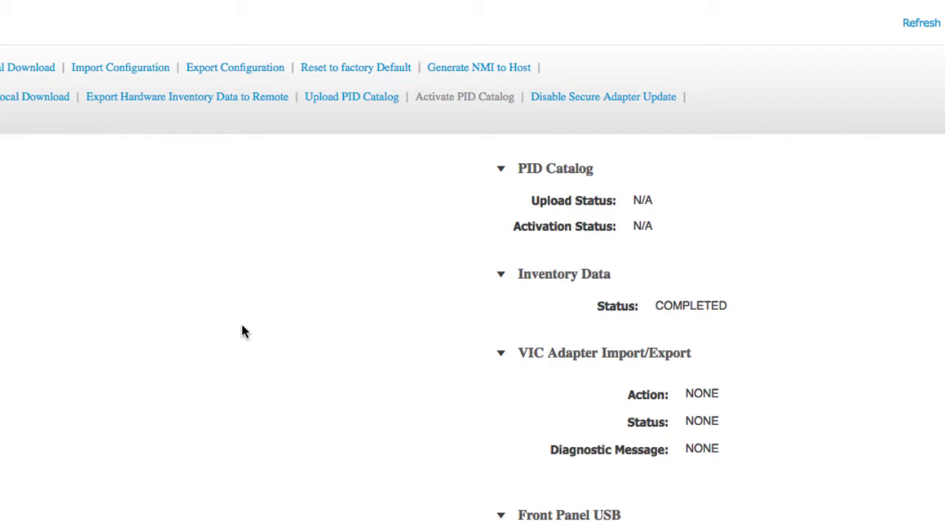
# - Open the Reset to factory Default dialog from the Utilities page
pyautogui.click(357, 67)
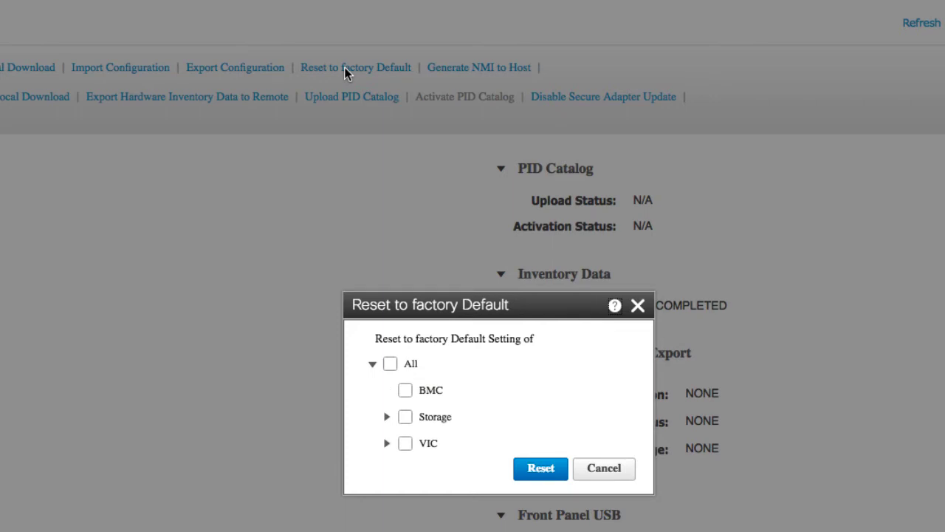
pyautogui.moveTo(479, 294)
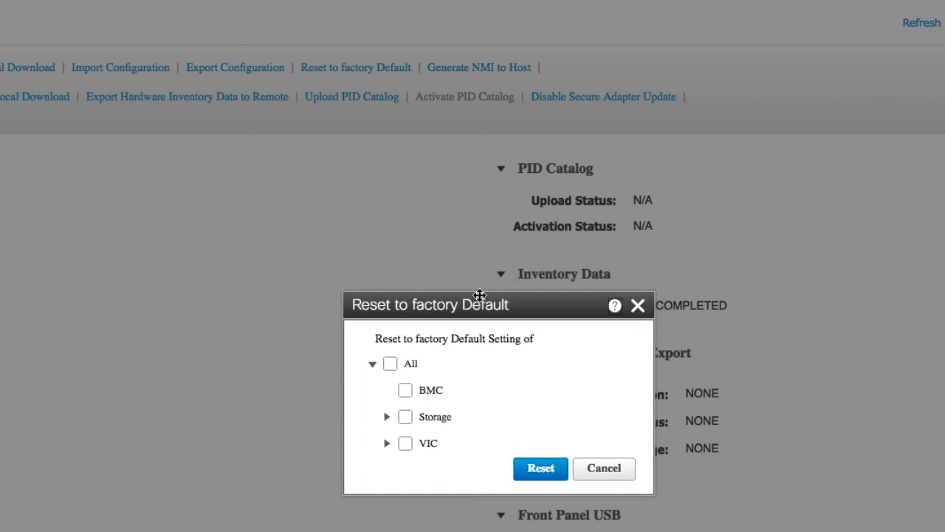
pyautogui.moveTo(457, 337)
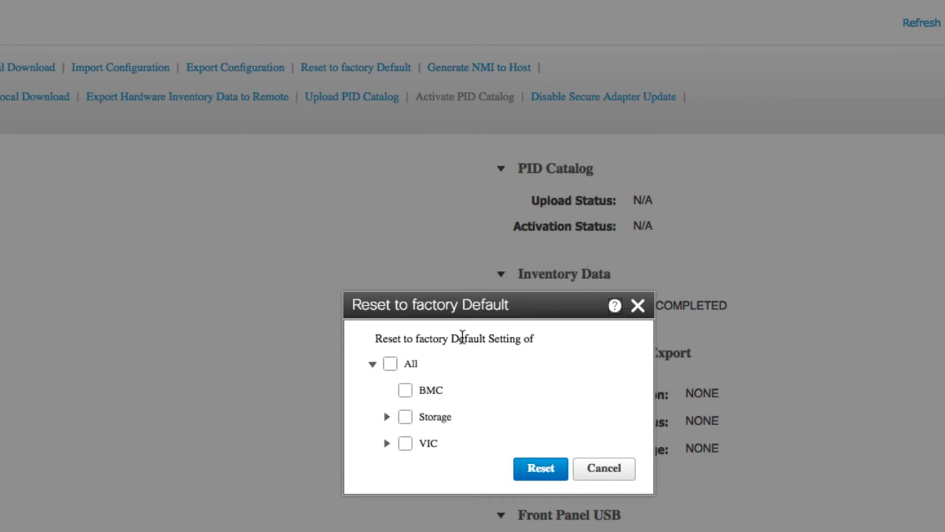
pyautogui.moveTo(386, 415)
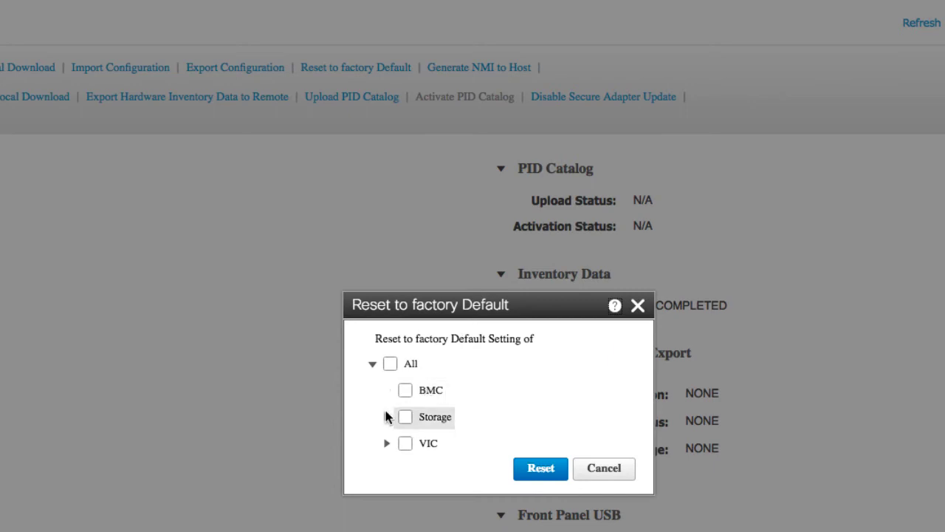
# - Select only VIC for factory-default reset and submit the reset request
pyautogui.click(386, 416)
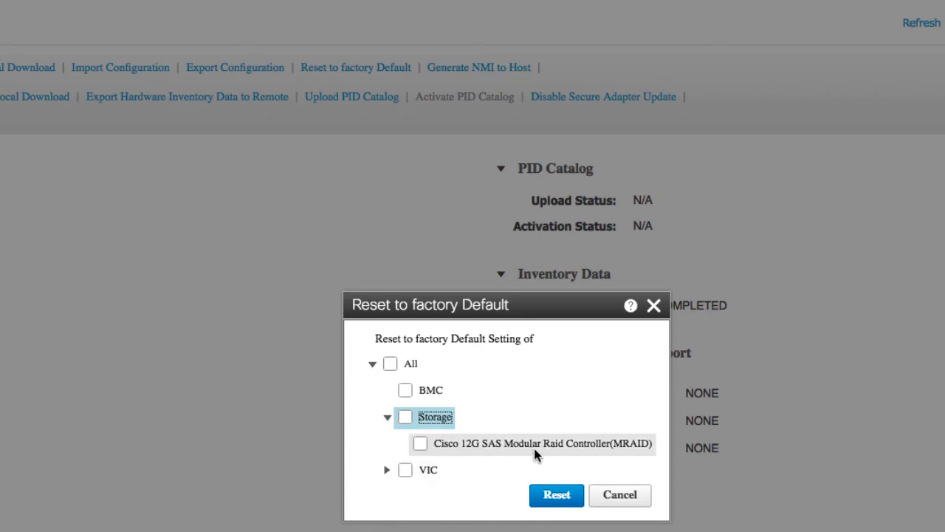
pyautogui.click(387, 417)
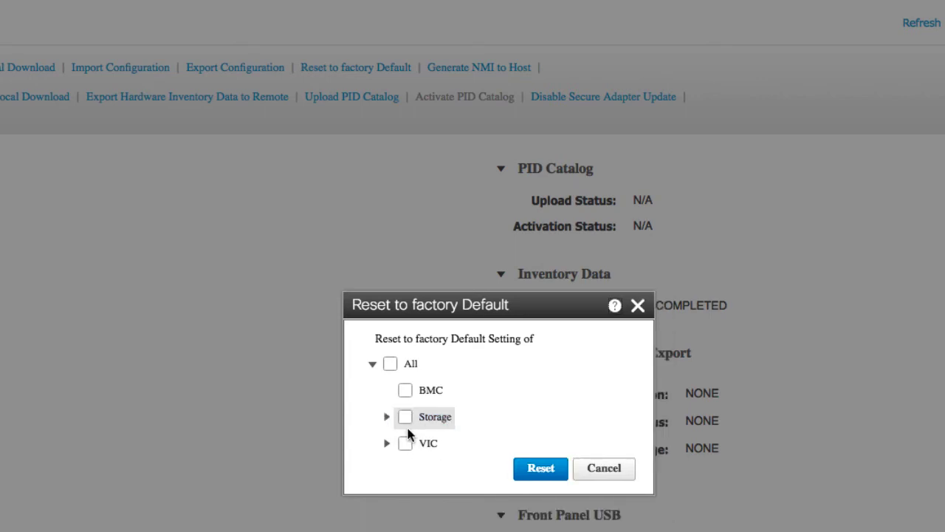
pyautogui.moveTo(396, 460)
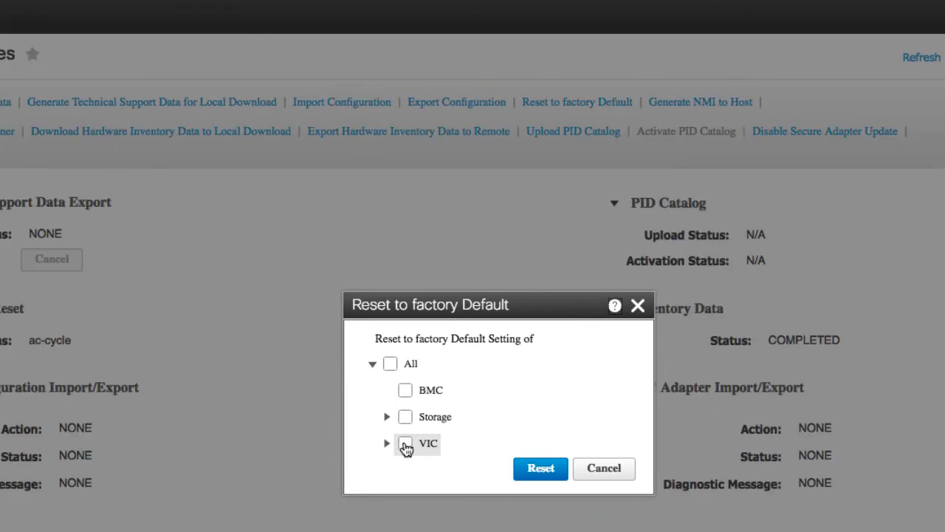
pyautogui.click(405, 443)
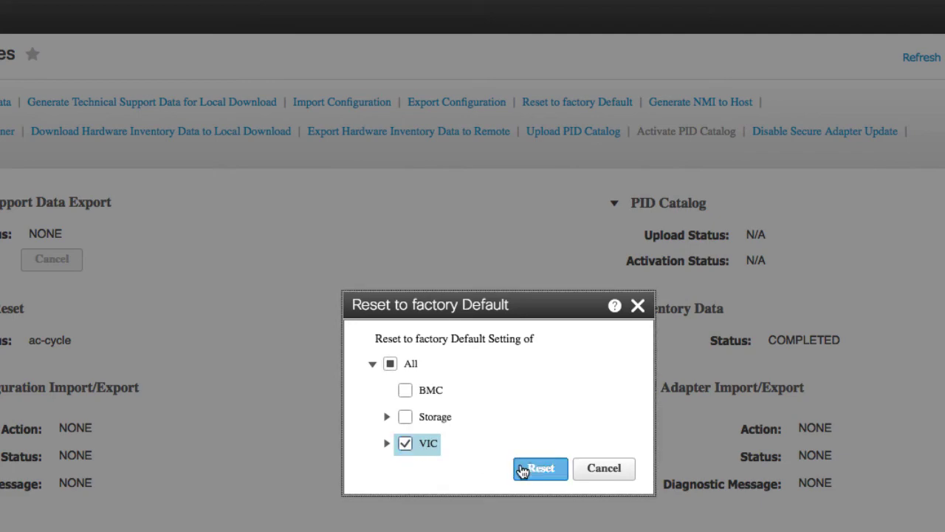
pyautogui.click(538, 469)
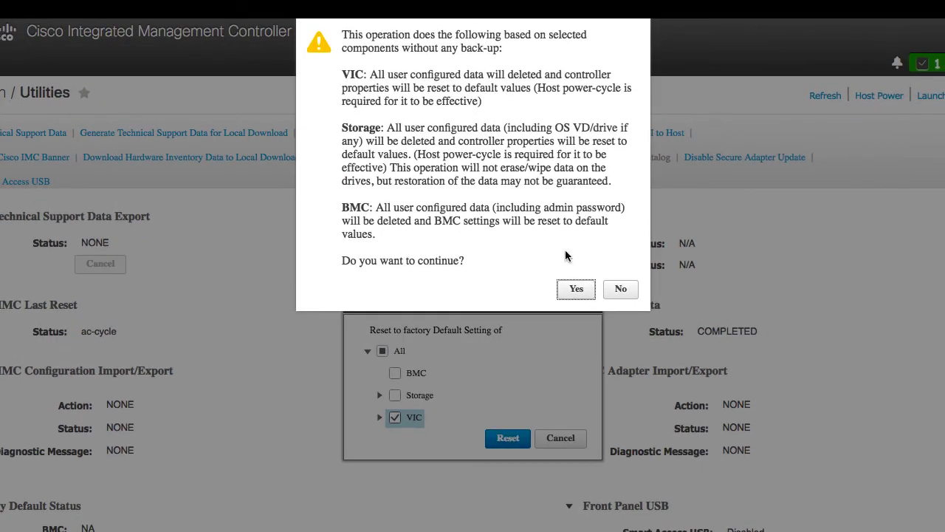
pyautogui.moveTo(575, 289)
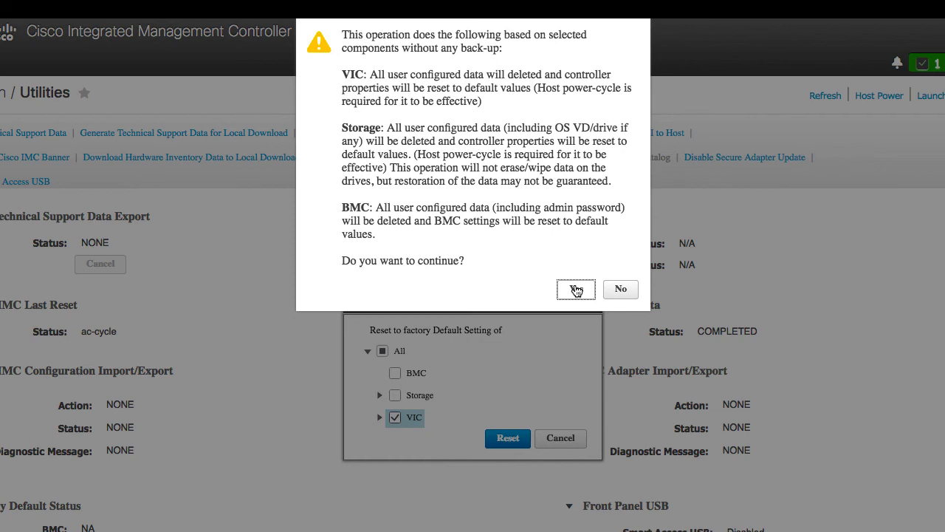
# - Answer Yes to the data-loss warning to proceed with the VIC reset
pyautogui.click(576, 289)
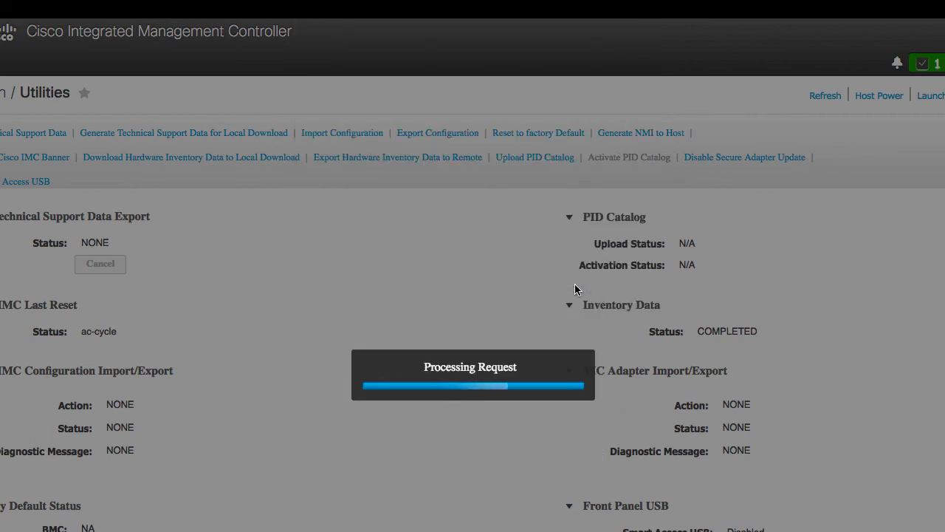